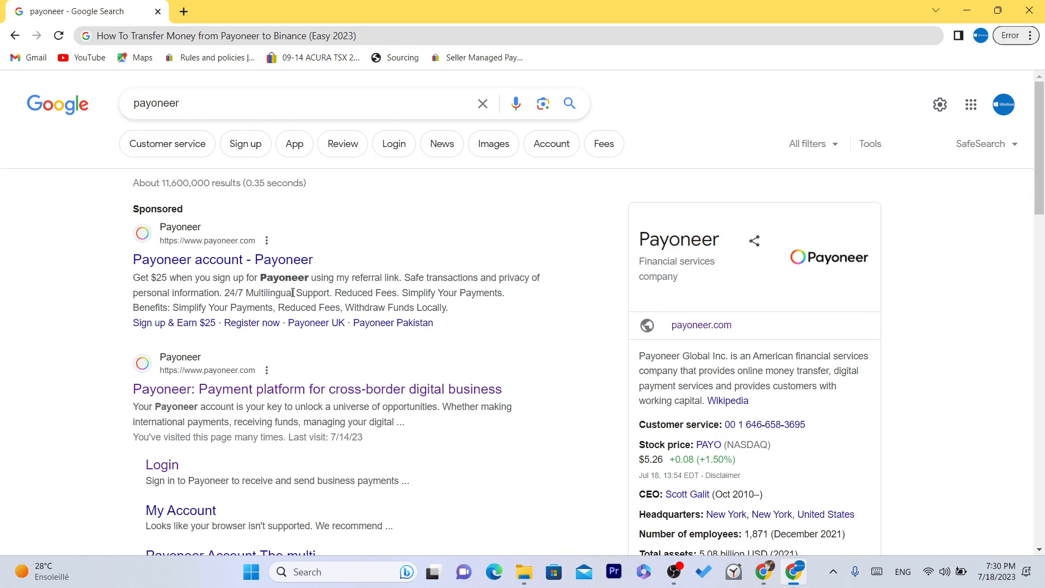
mouse_move(257, 408)
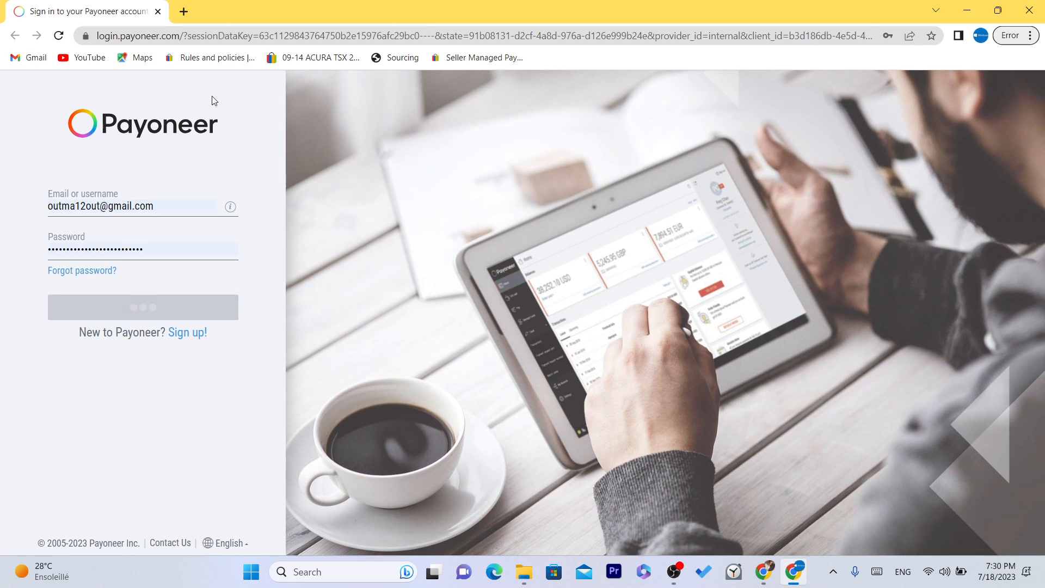
Step: Go to the Banks & cards section from the Payoneer dashboard sidebar
click(142, 307)
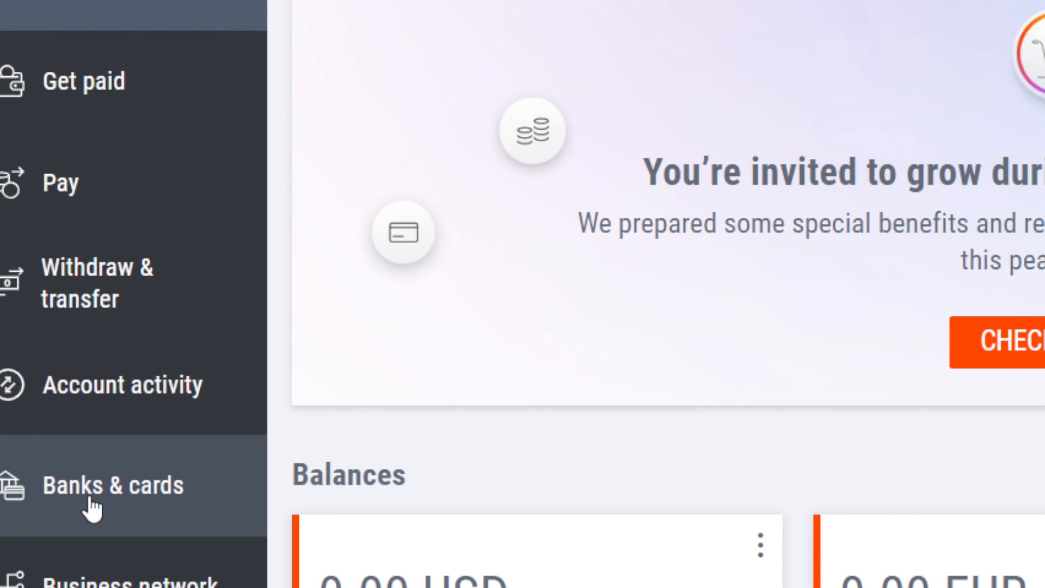
click(112, 483)
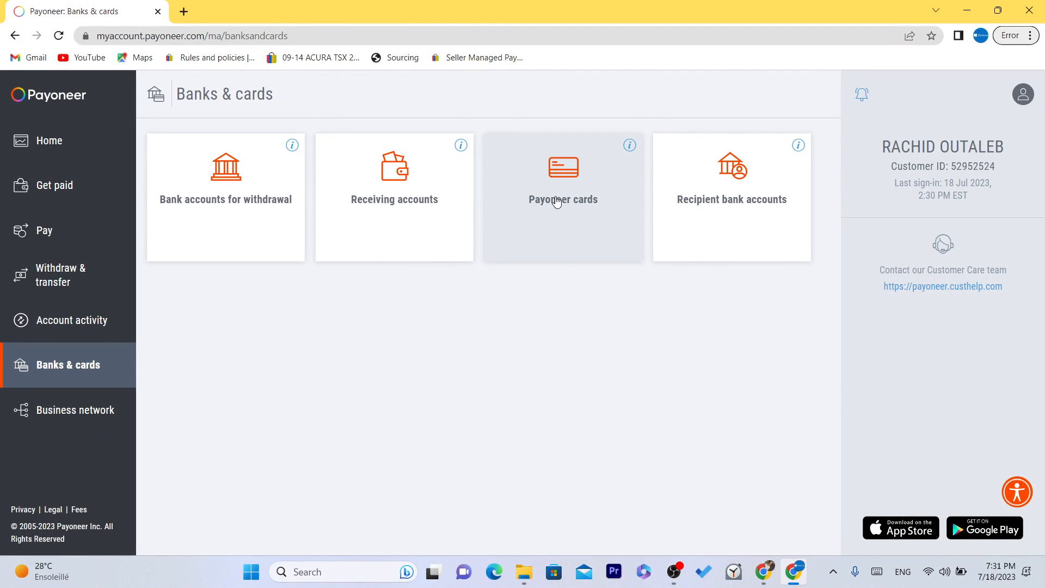
Step: Show the Payoneer cards page with its 'receive at least 100.00 USD within six months' requirement
click(563, 199)
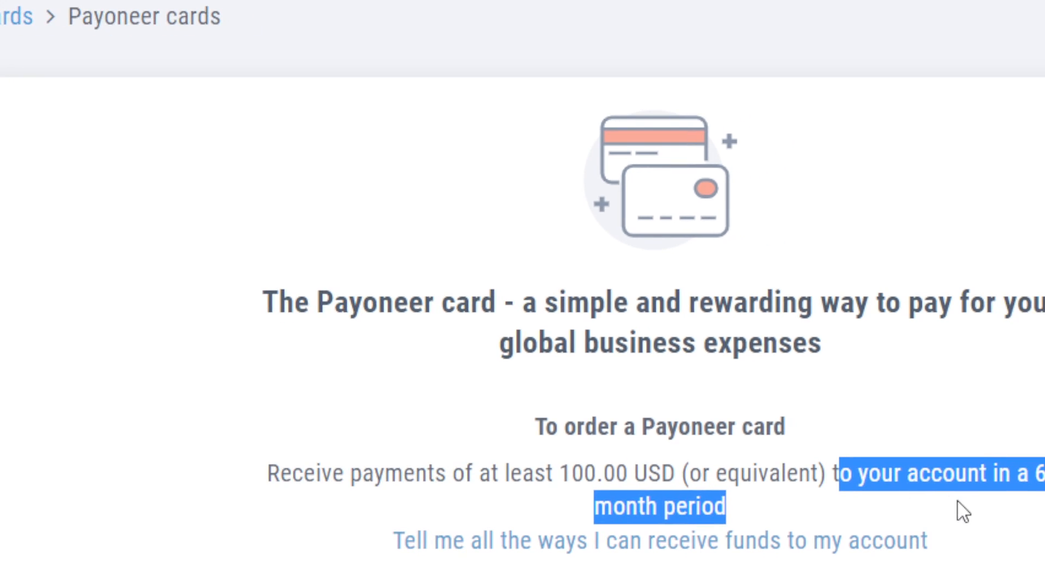
mouse_move(862, 467)
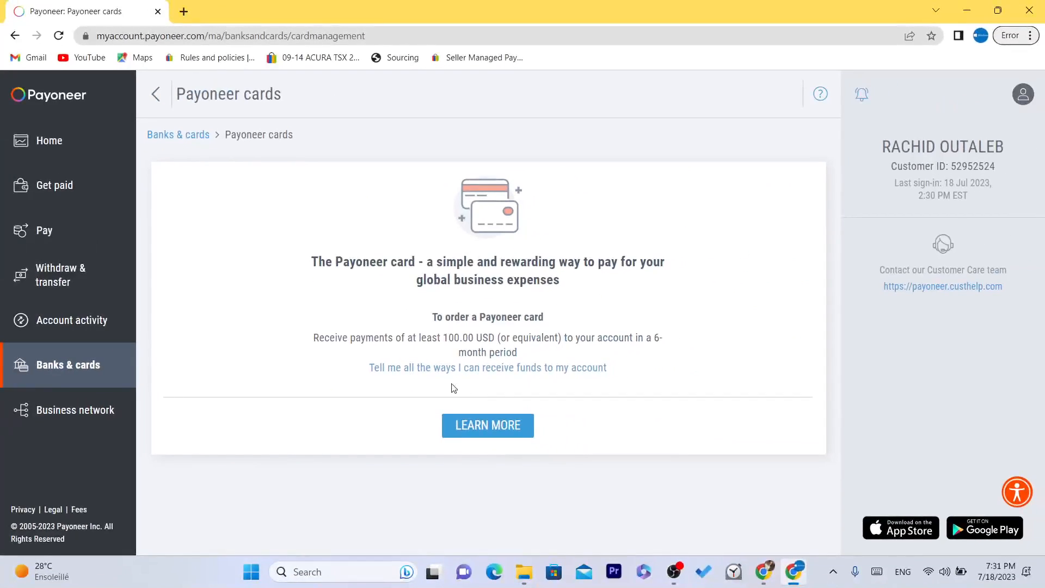
mouse_move(405, 219)
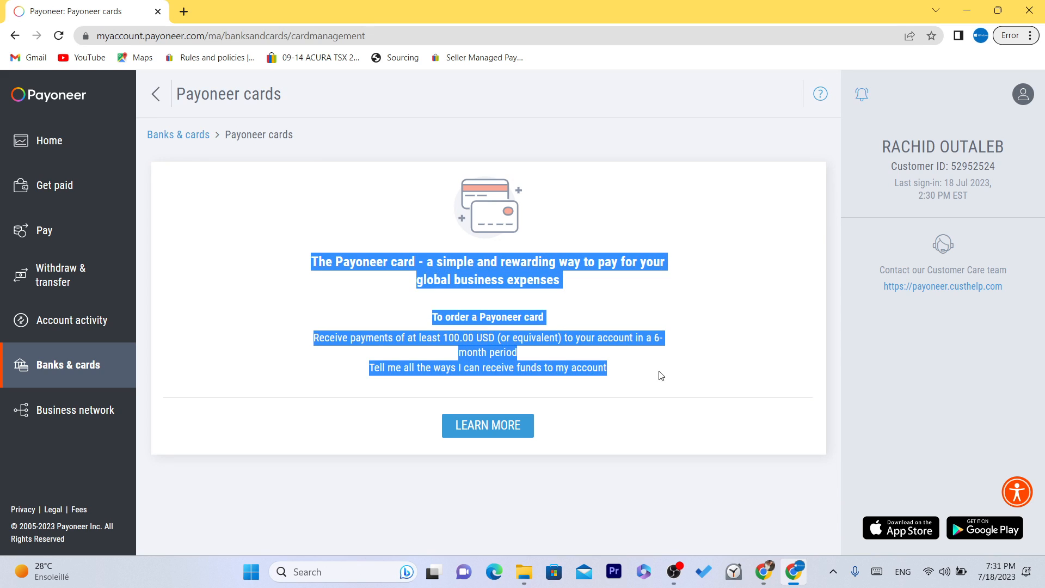
click(379, 161)
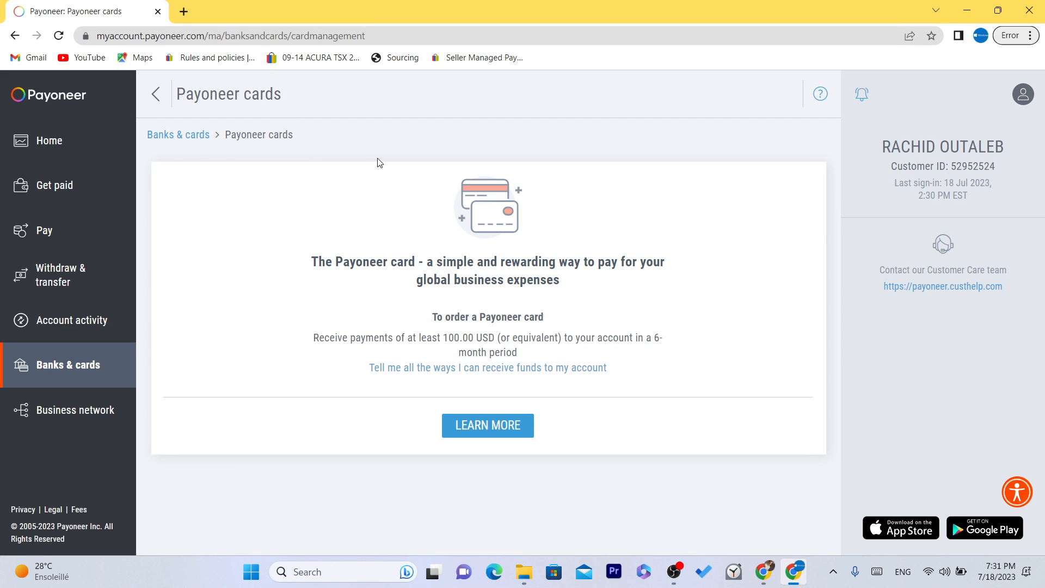
mouse_move(489, 268)
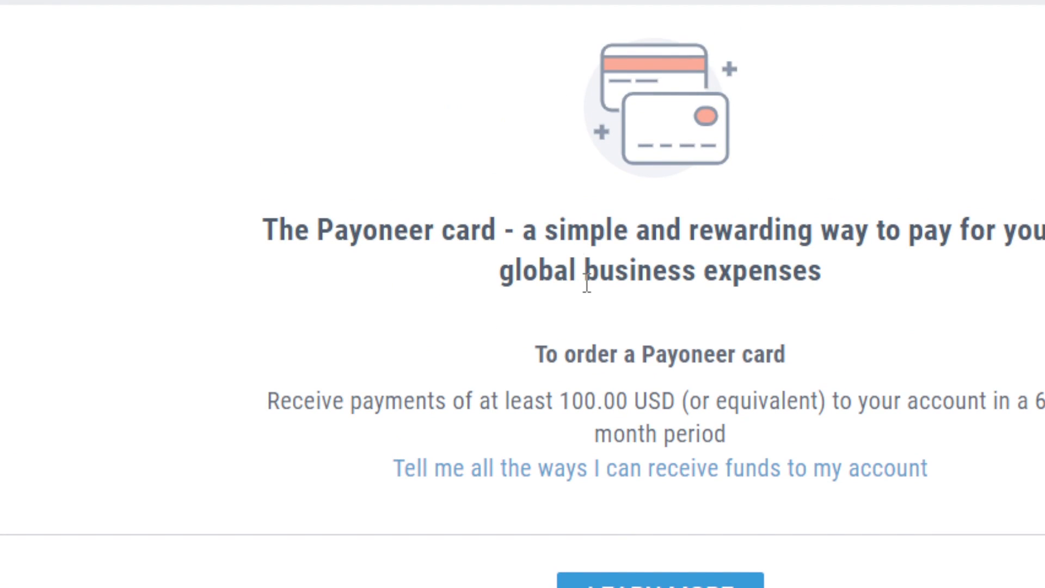
mouse_move(757, 285)
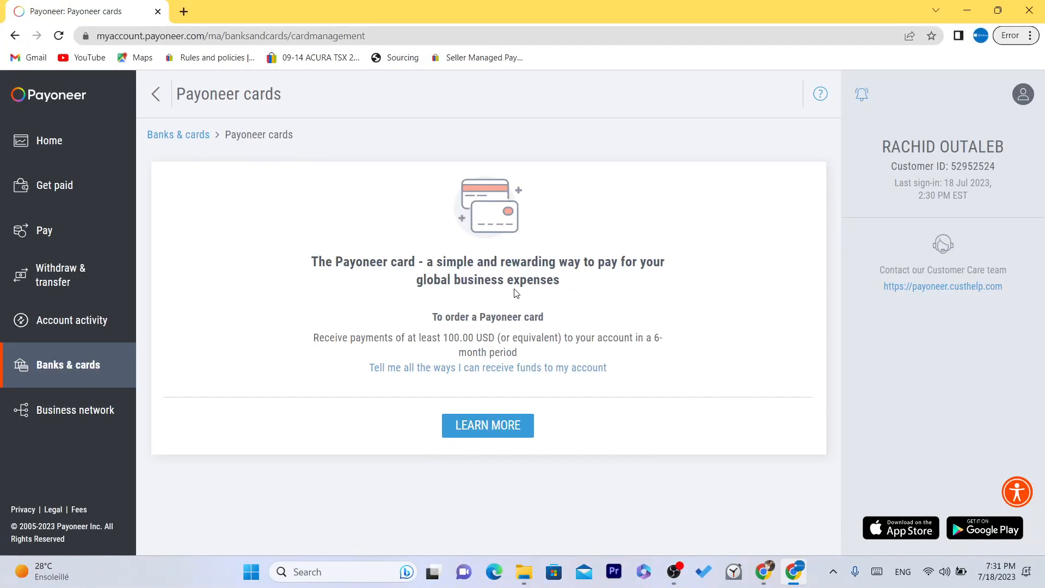
mouse_move(740, 535)
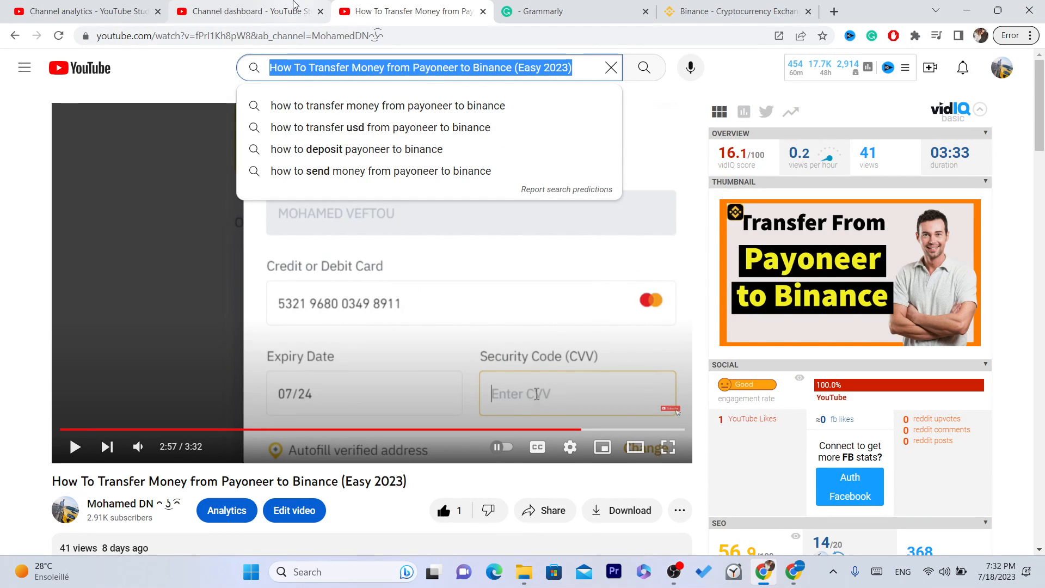
Step: Switch to the Binance tab and load the Buy Crypto with Card page
click(737, 11)
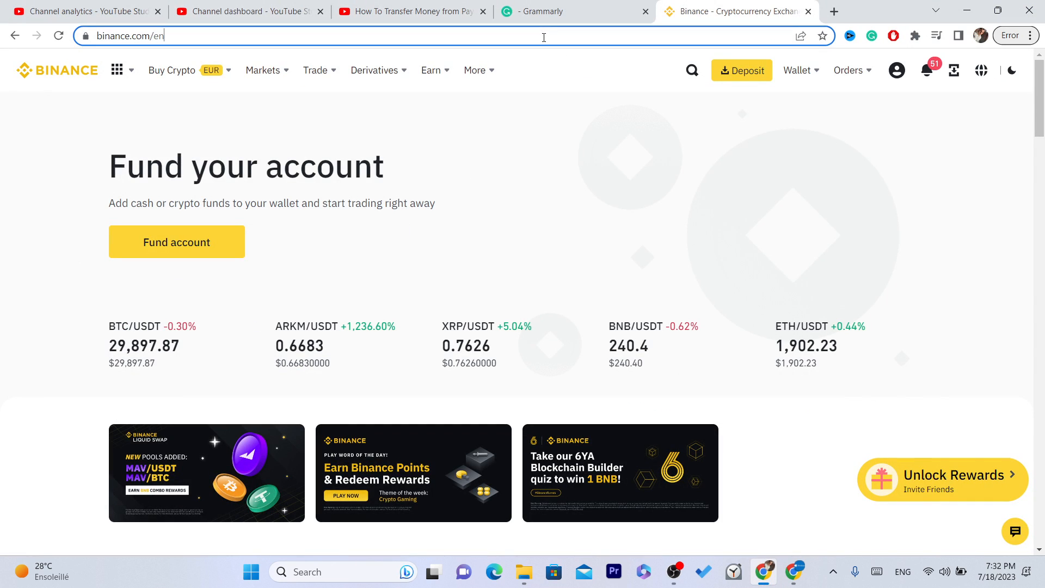
click(172, 70)
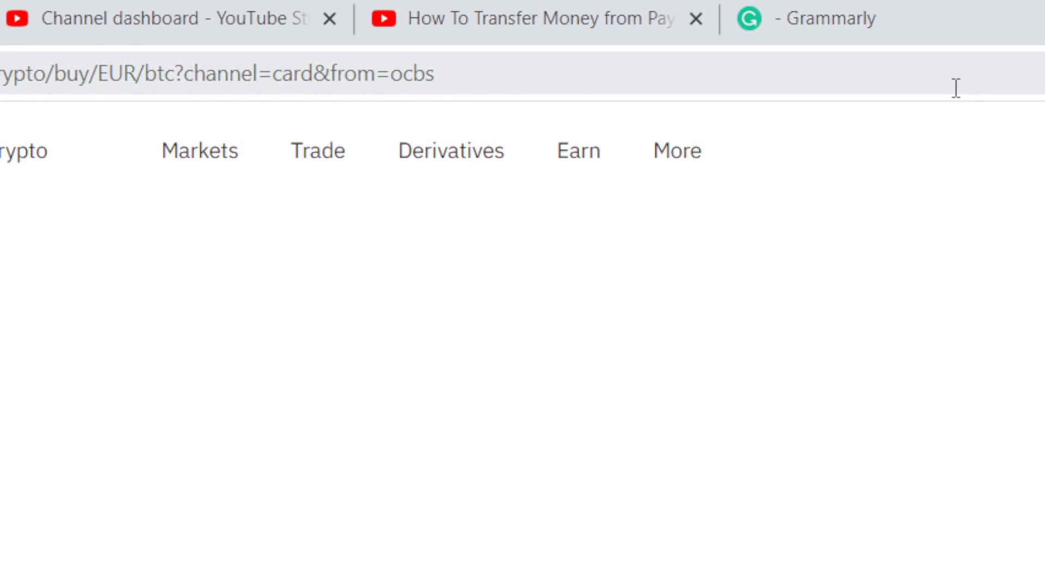
scroll(down, 3)
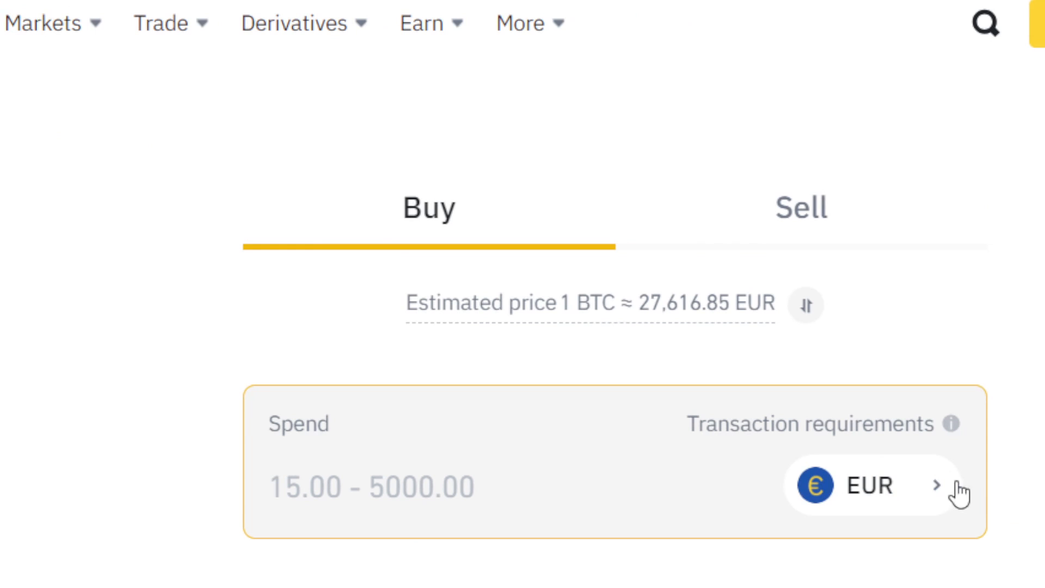
Step: Change the spending currency from EUR to USD, so 100 USD buys about 0.003223 BTC
click(876, 485)
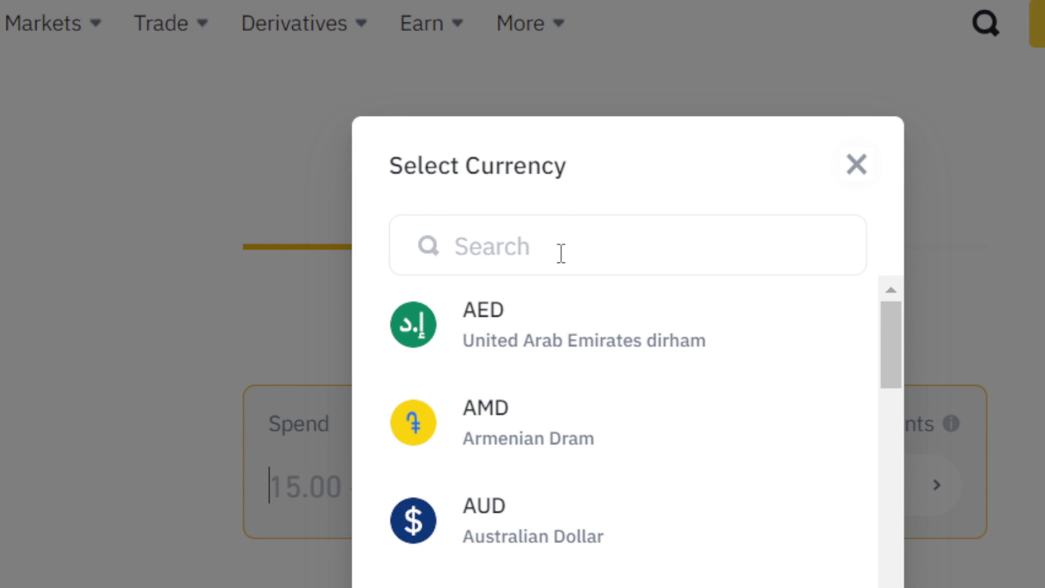
text(US)
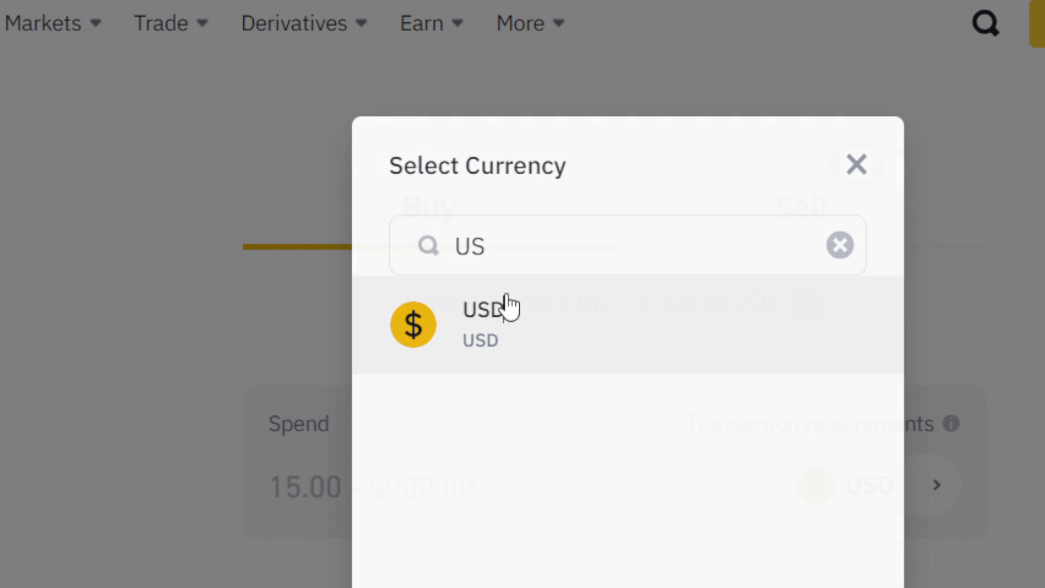
click(479, 324)
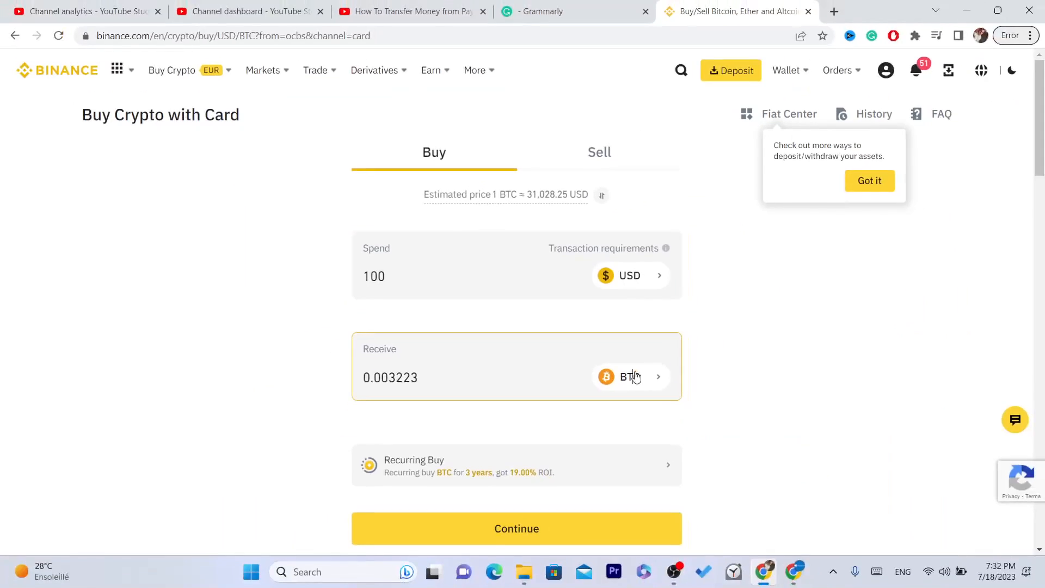
Step: Dismiss the tip and continue to the payment step asking for a new card
click(631, 377)
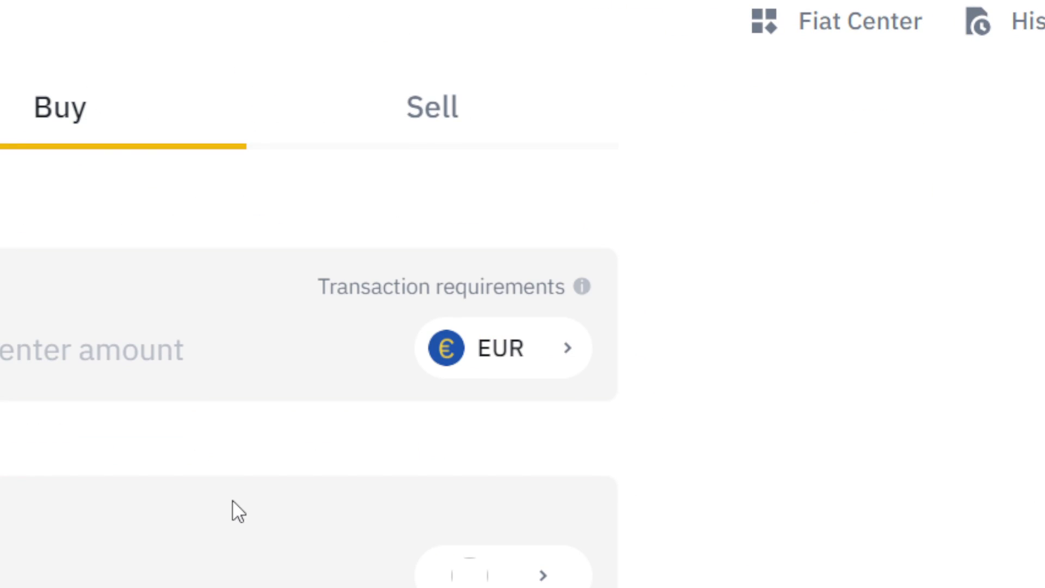
scroll(down, 3)
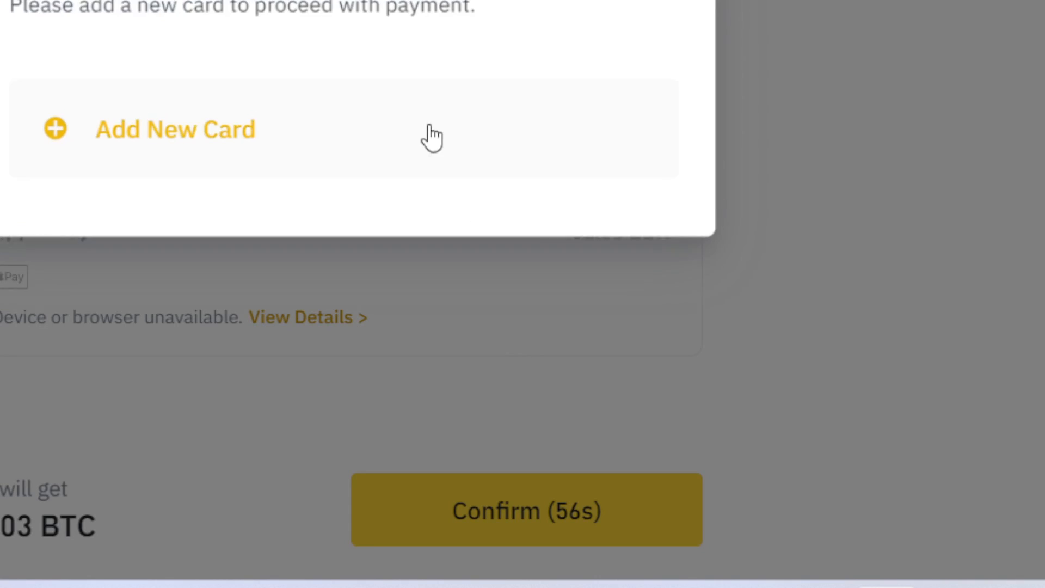
click(174, 129)
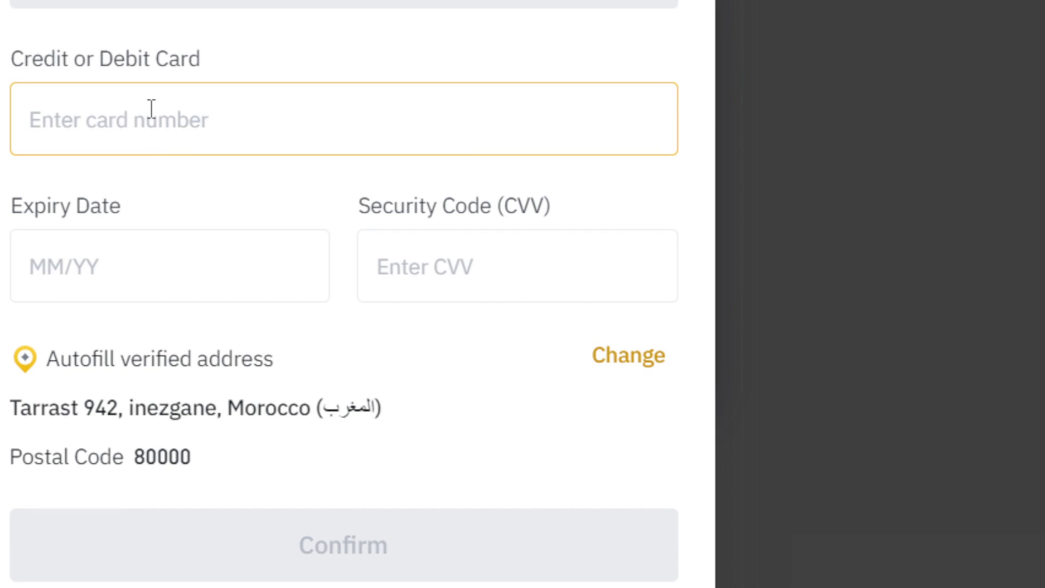
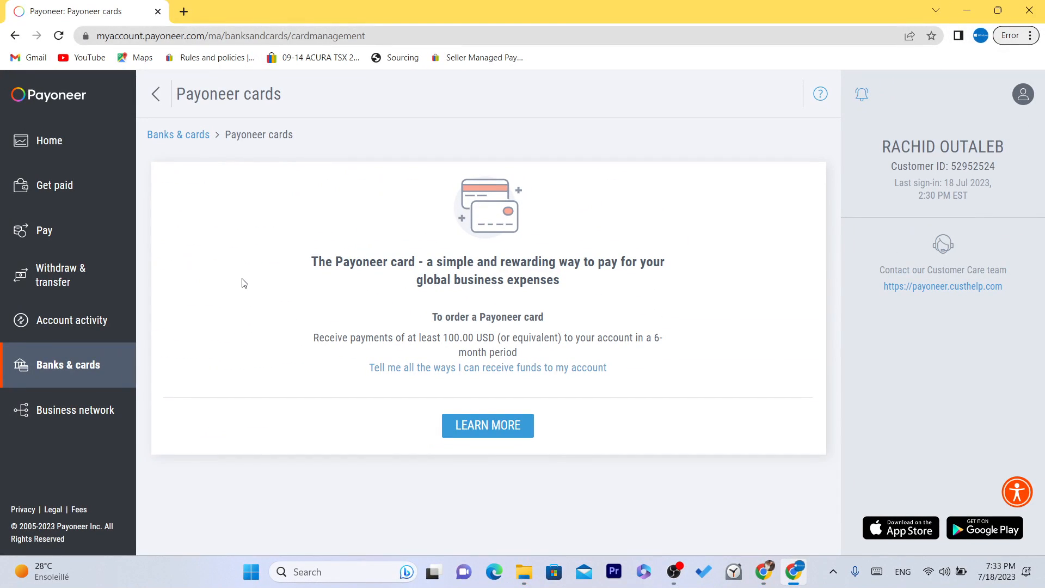
Step: Highlight the Payoneer cards title and requirement text, then return to the filled Binance new-card form
double_click(227, 94)
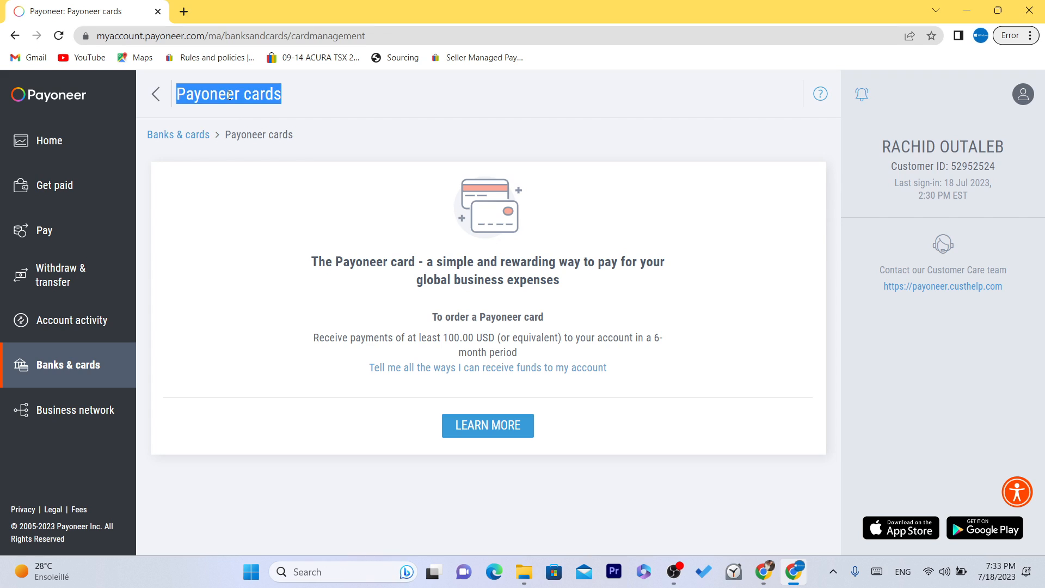
click(390, 231)
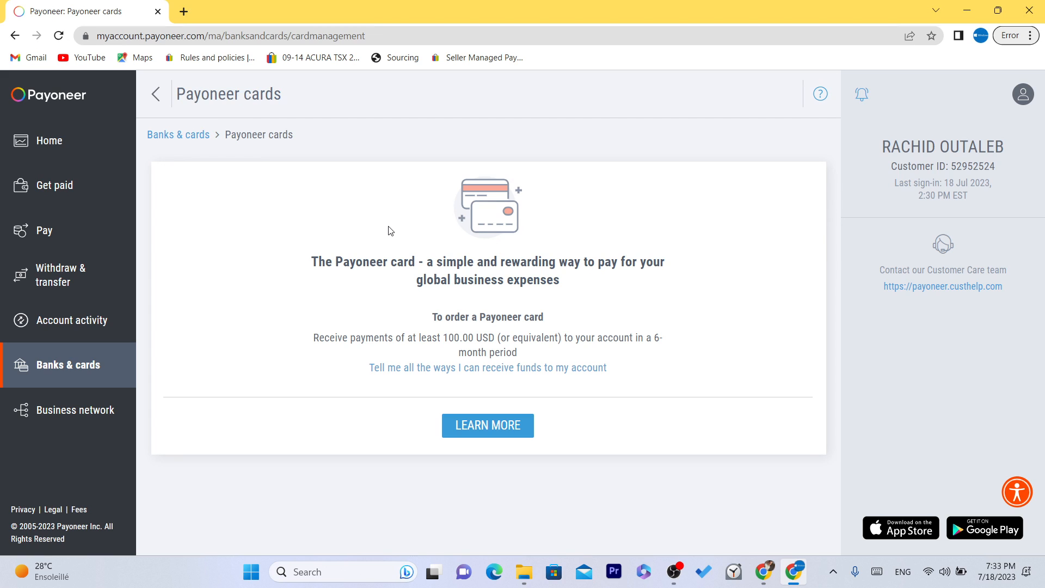
mouse_move(456, 295)
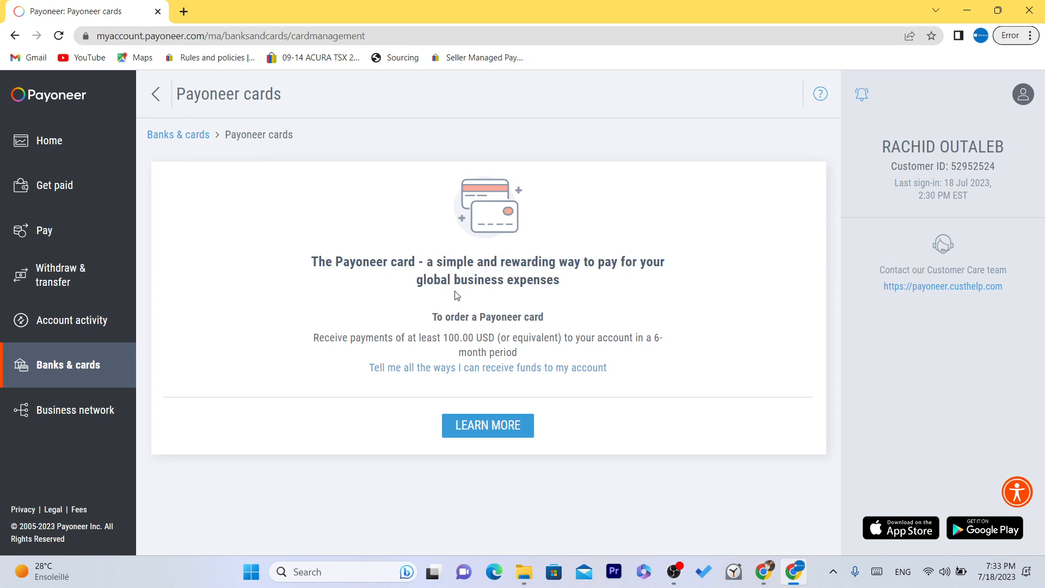
drag(407, 337, 516, 351)
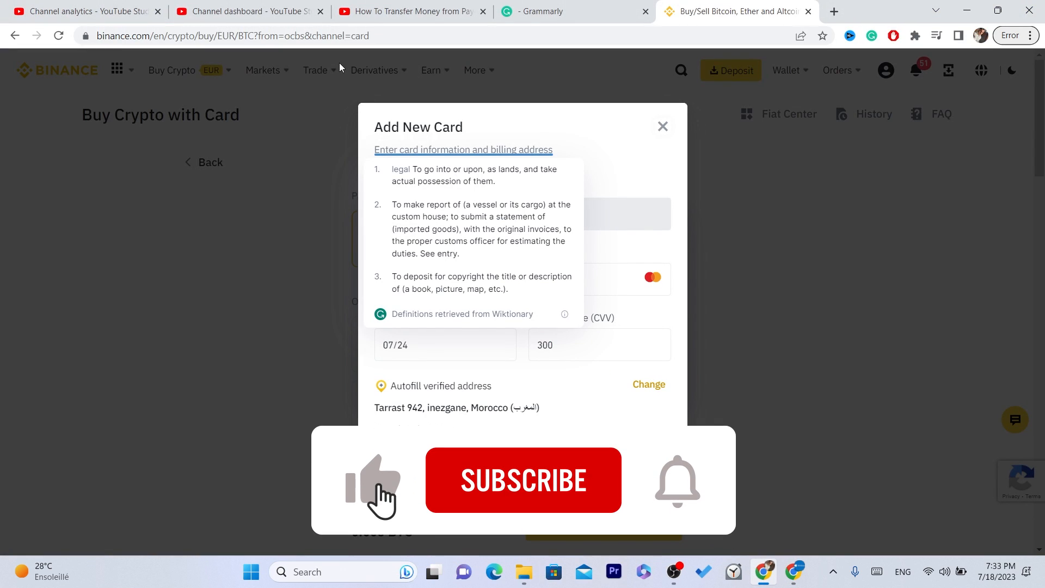
click(522, 480)
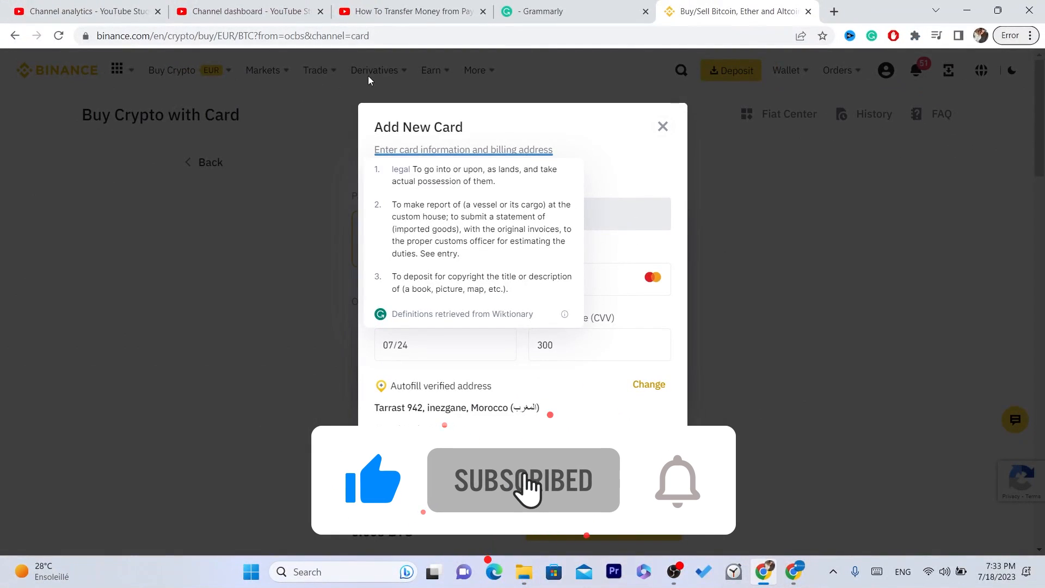